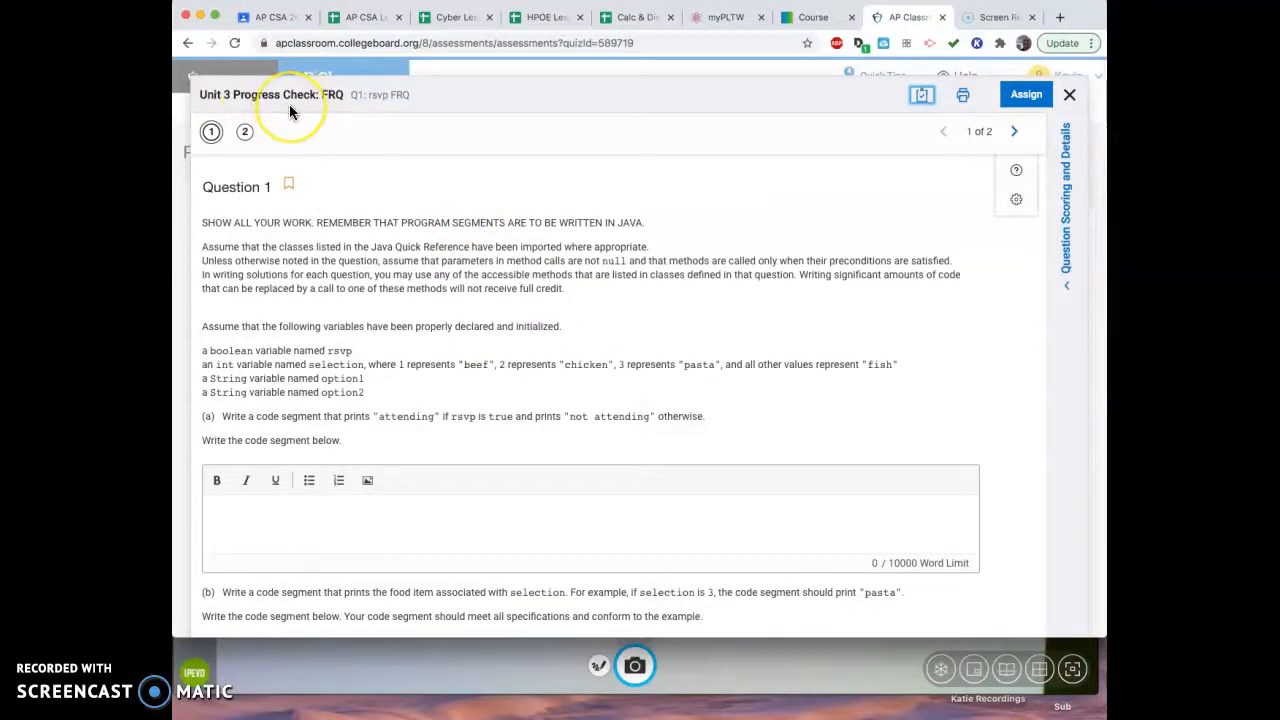
- Switch to the Visualizer document camera after reviewing the FRQ prompt, showing the part (a) if/else answer
{"action": "scroll", "scroll_direction": "down", "scroll_amount": 3}
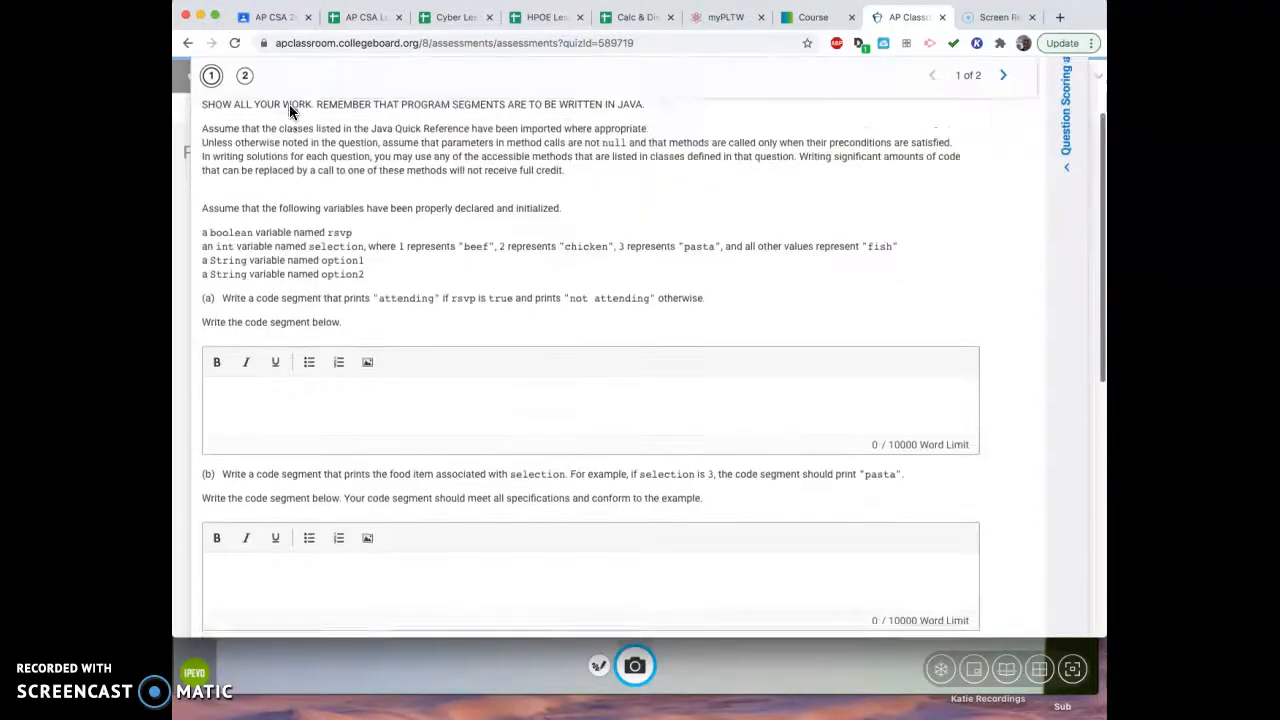
{"action": "scroll", "scroll_direction": "down", "scroll_amount": 3}
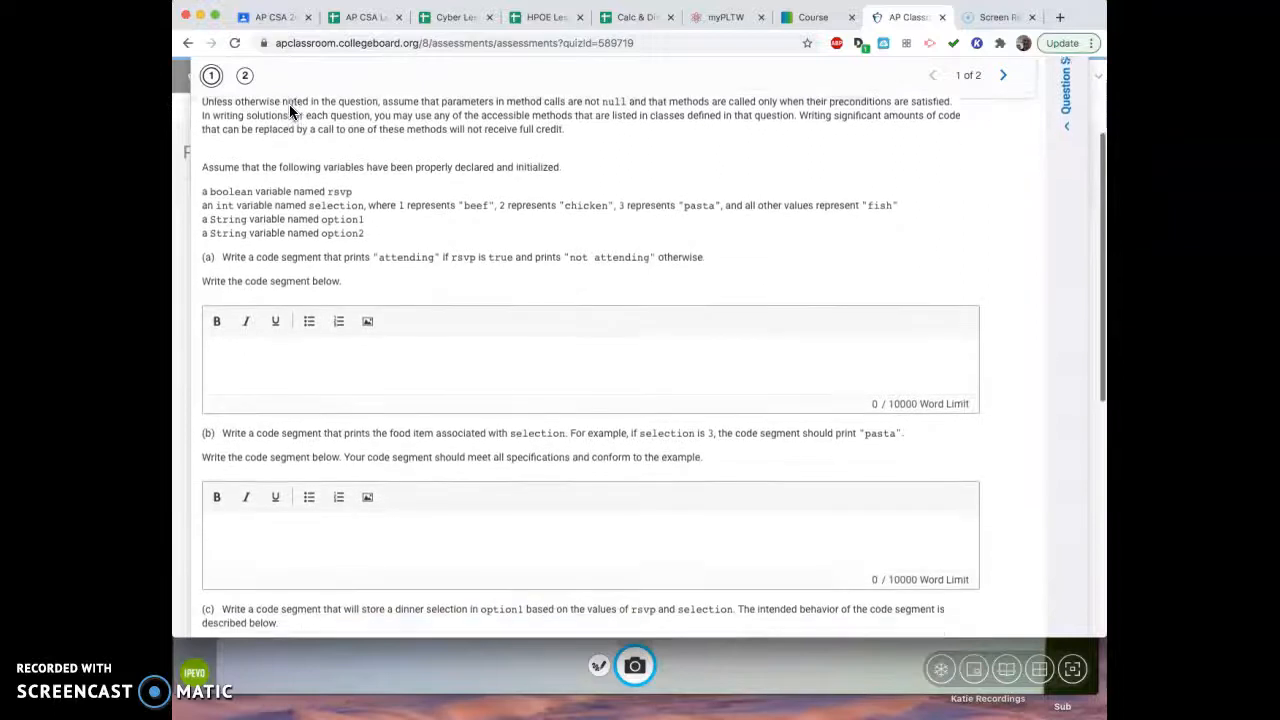
{"action": "scroll", "scroll_direction": "up", "scroll_amount": 3}
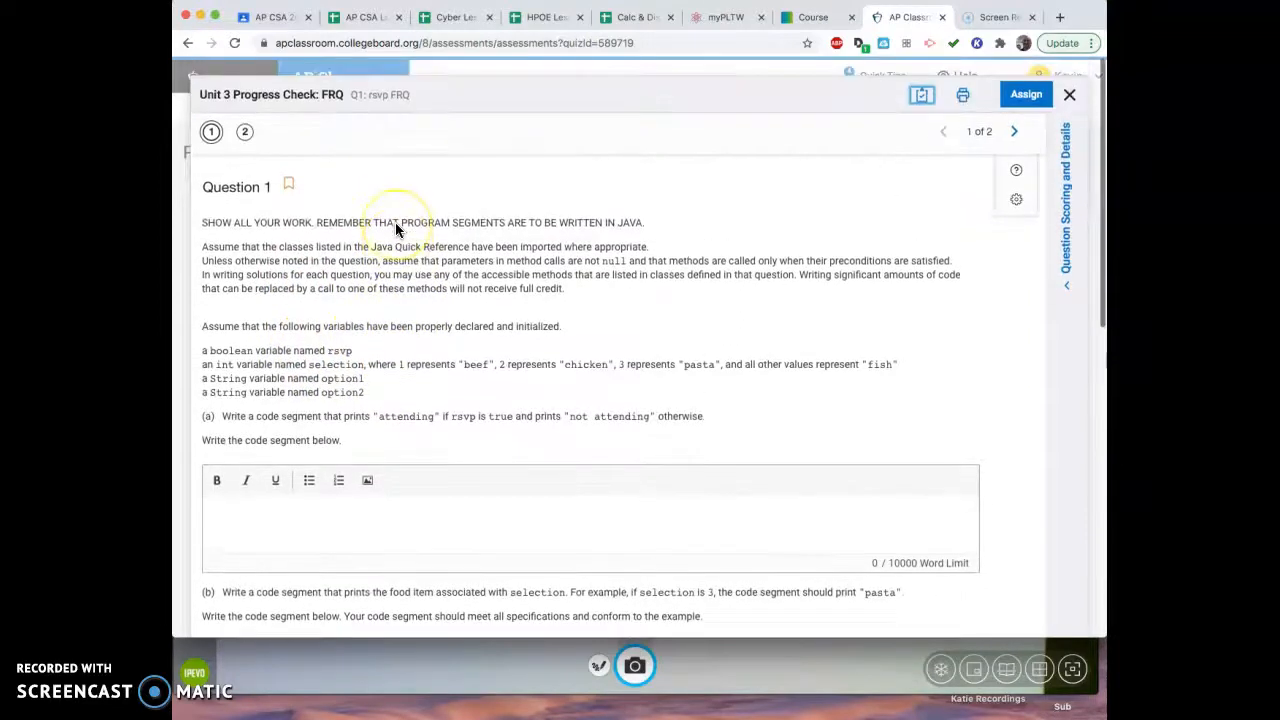
{"action": "scroll", "scroll_direction": "down", "scroll_amount": 3}
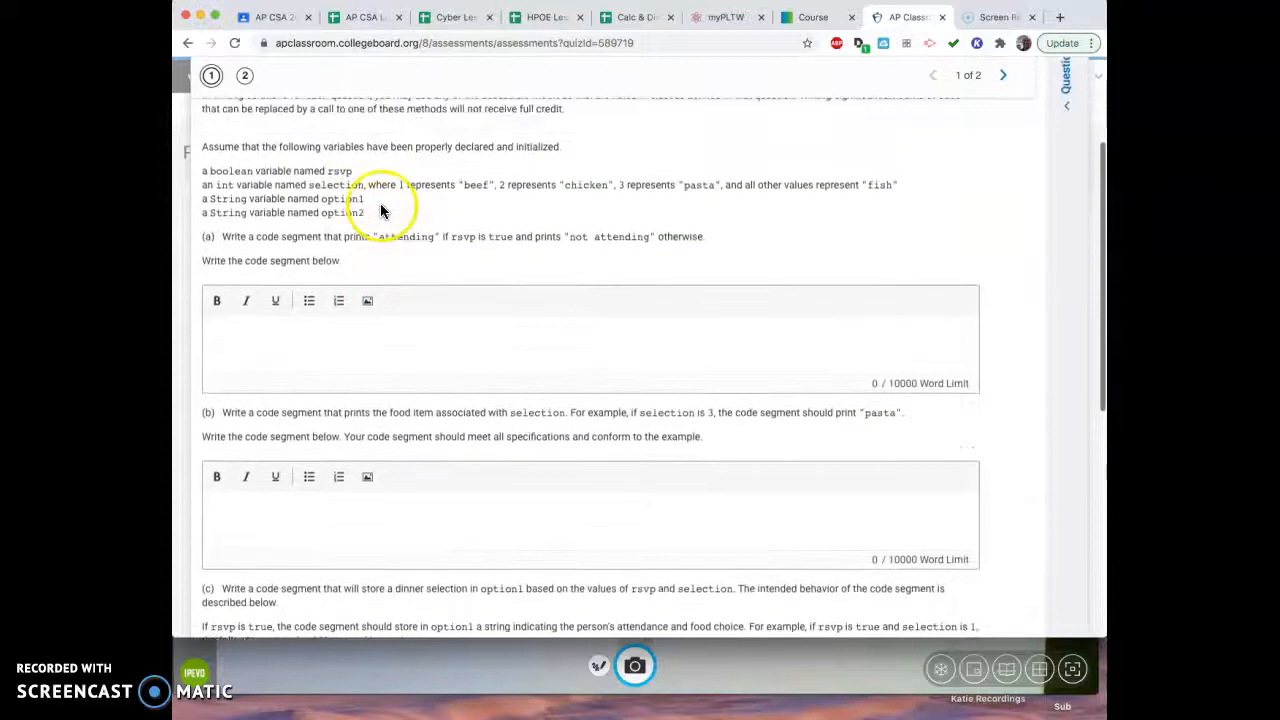
{"action": "mouse_move", "coordinate": [480, 196]}
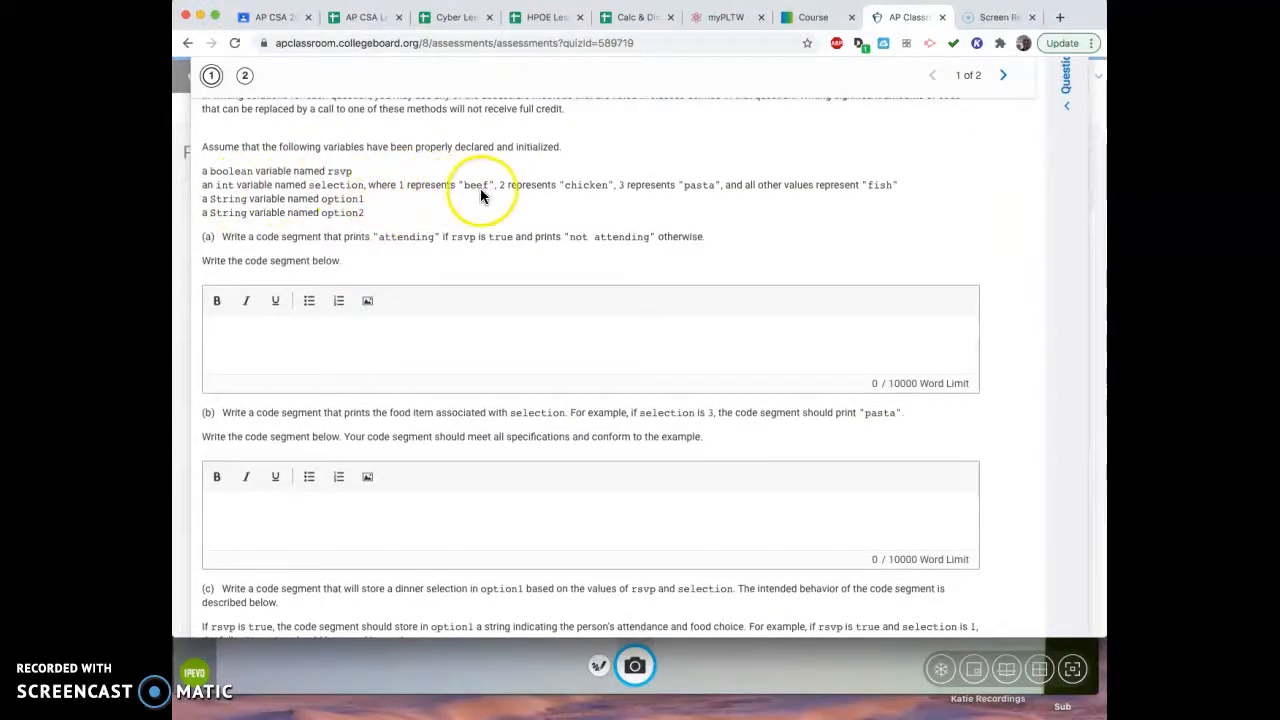
{"action": "mouse_move", "coordinate": [828, 200]}
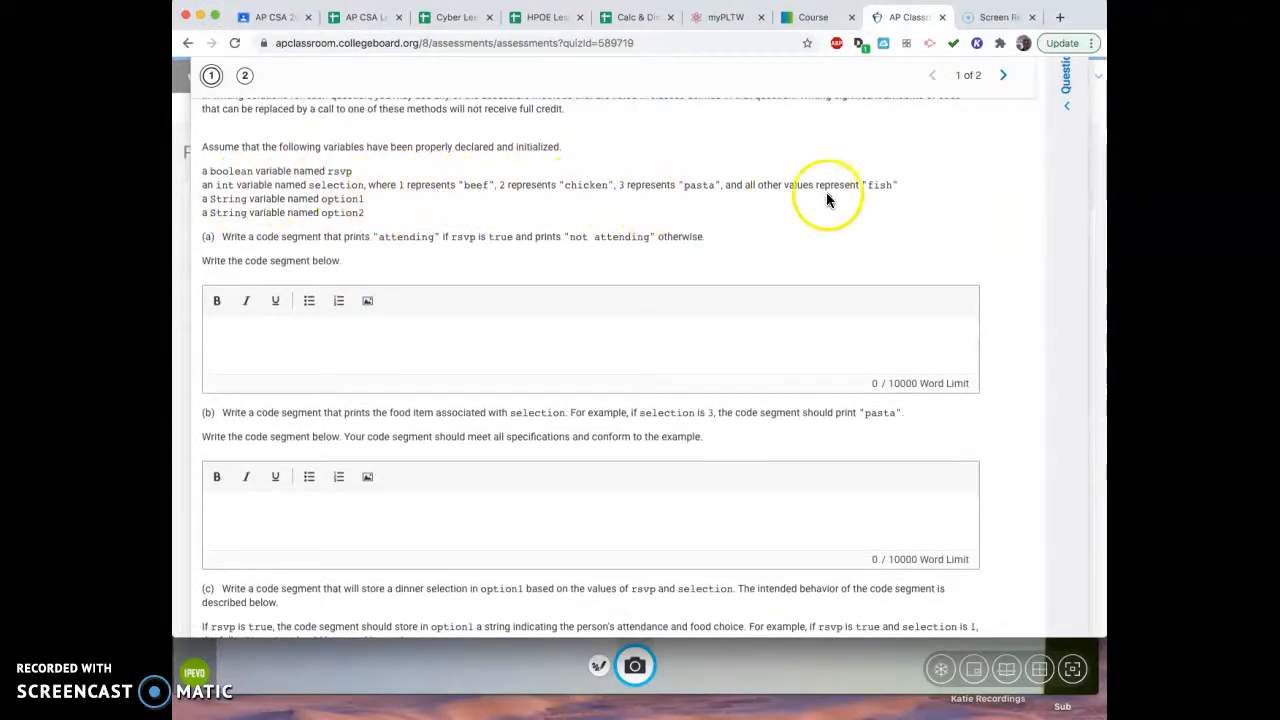
{"action": "mouse_move", "coordinate": [340, 204]}
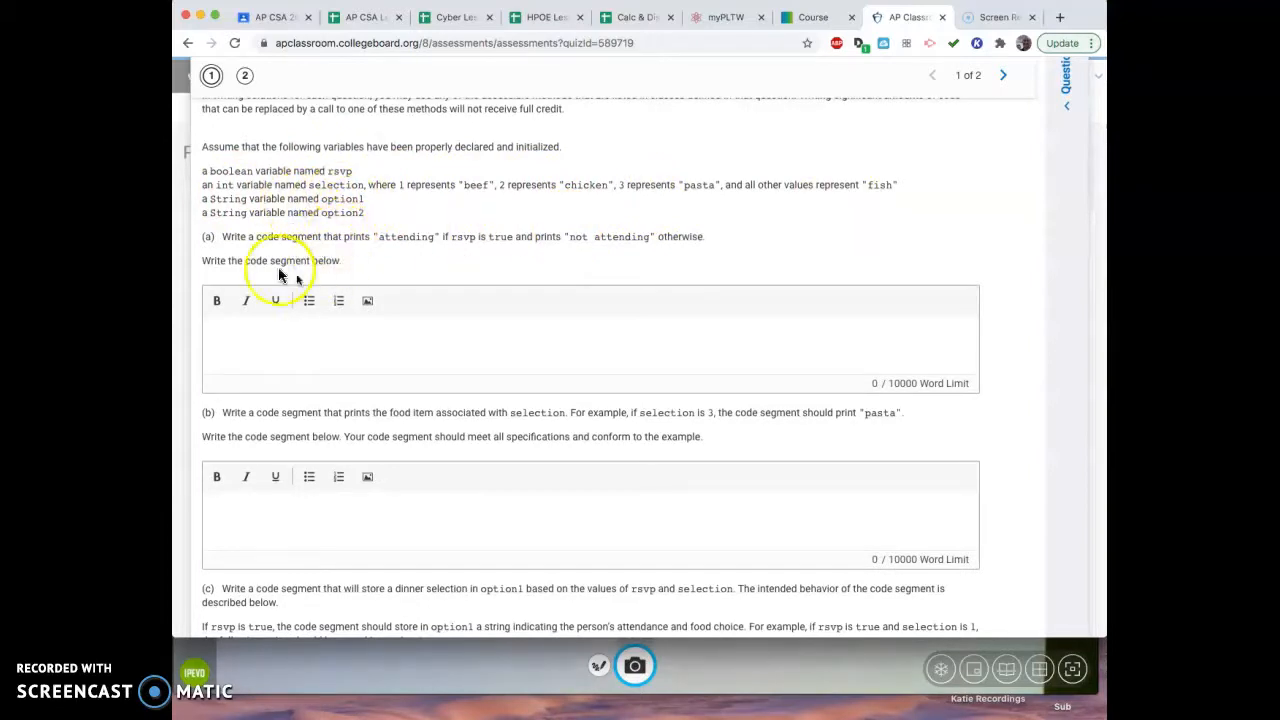
{"action": "scroll", "scroll_direction": "down", "scroll_amount": 3}
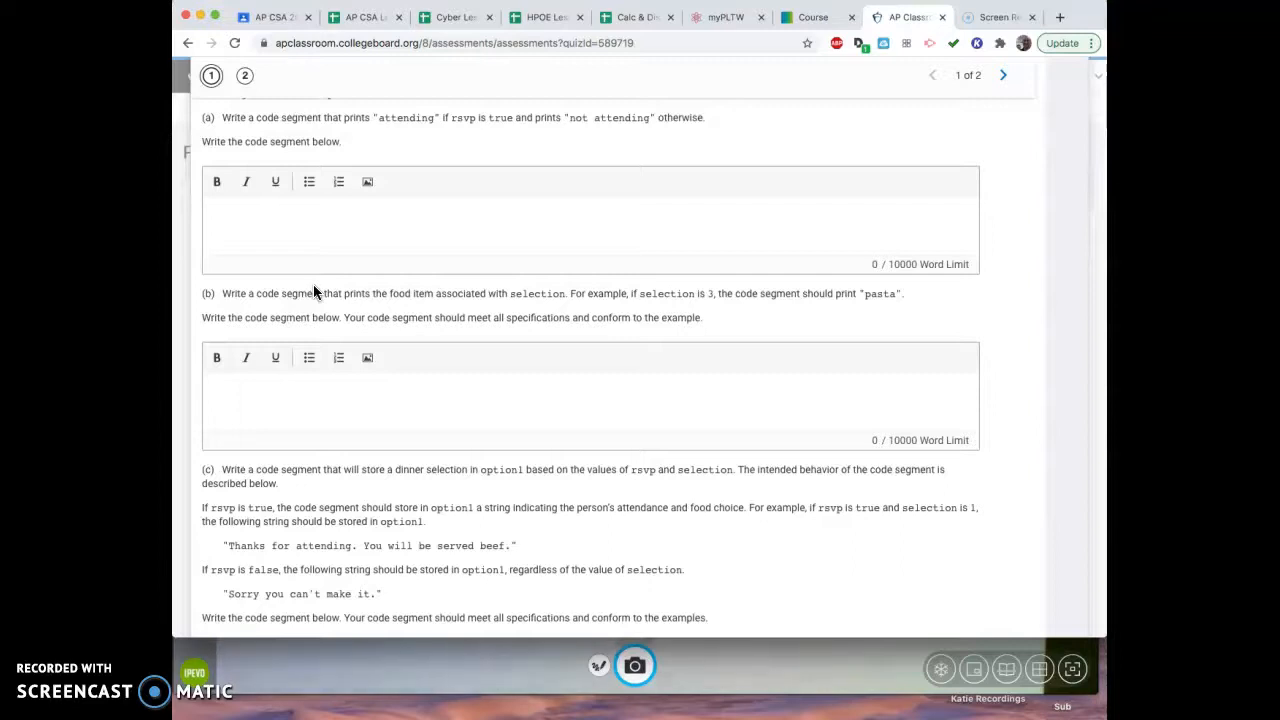
{"action": "mouse_move", "coordinate": [636, 710]}
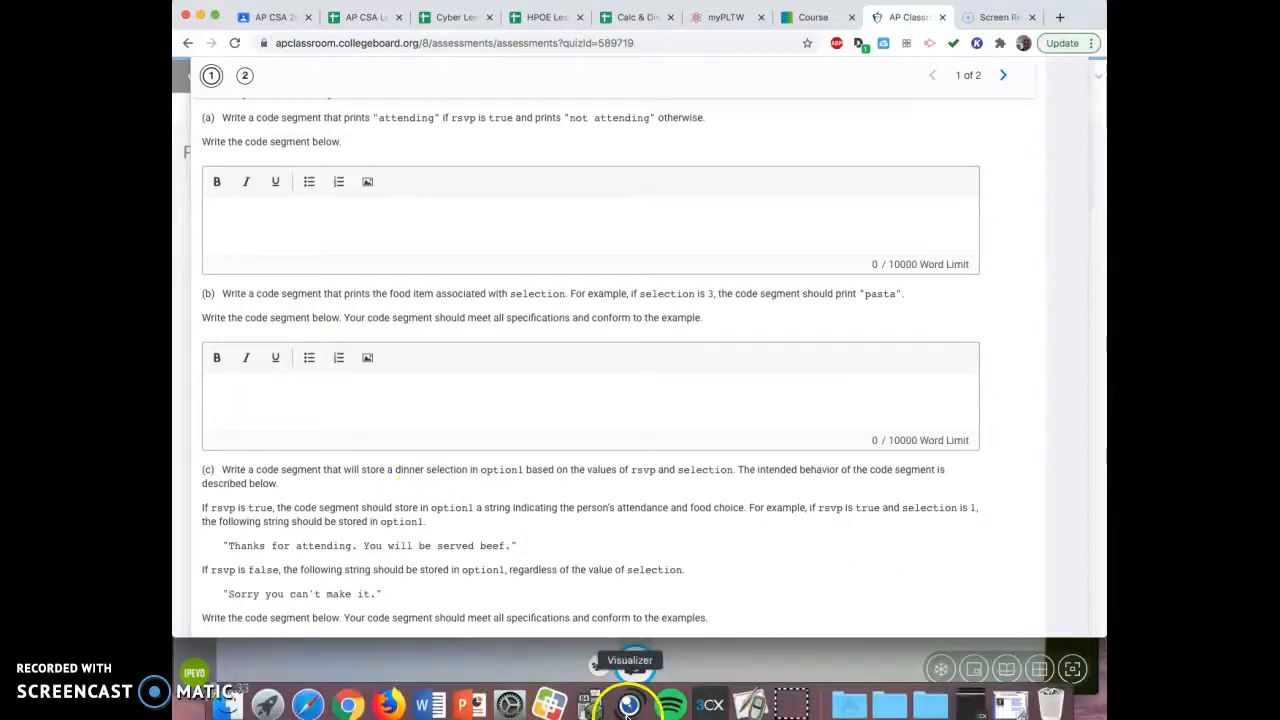
{"action": "left_click", "coordinate": [628, 704]}
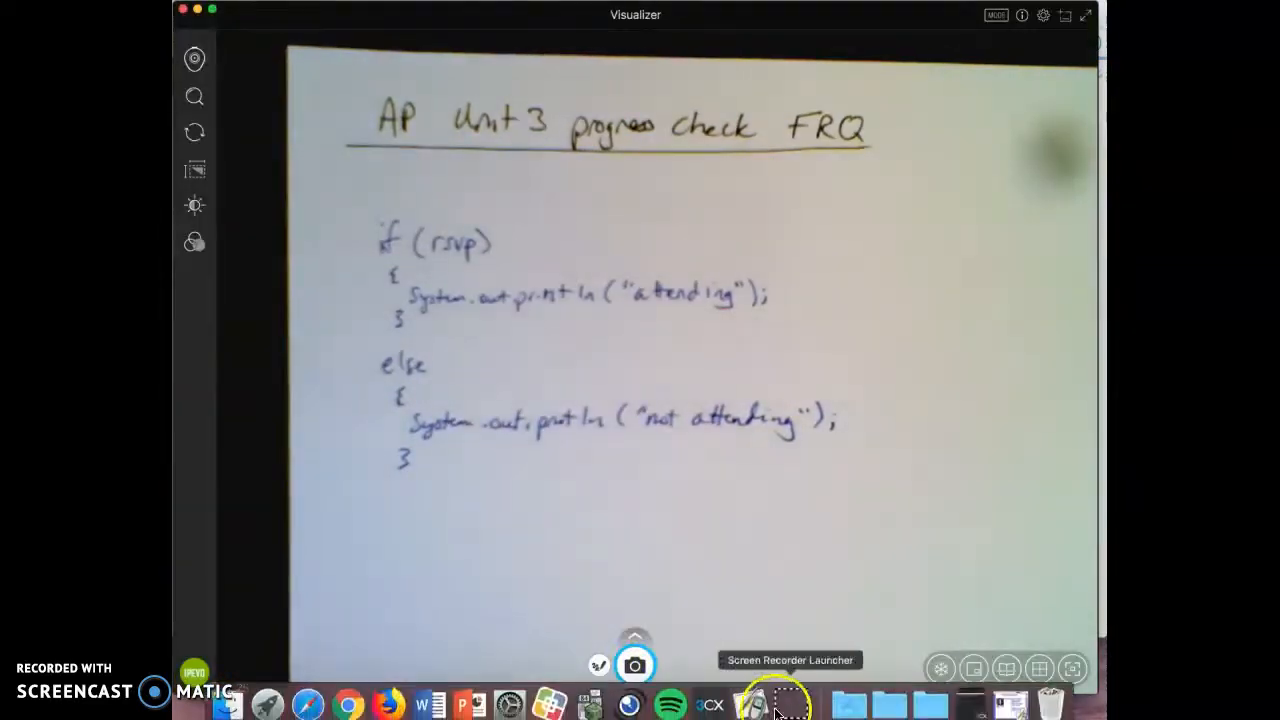
{"action": "mouse_move", "coordinate": [348, 704]}
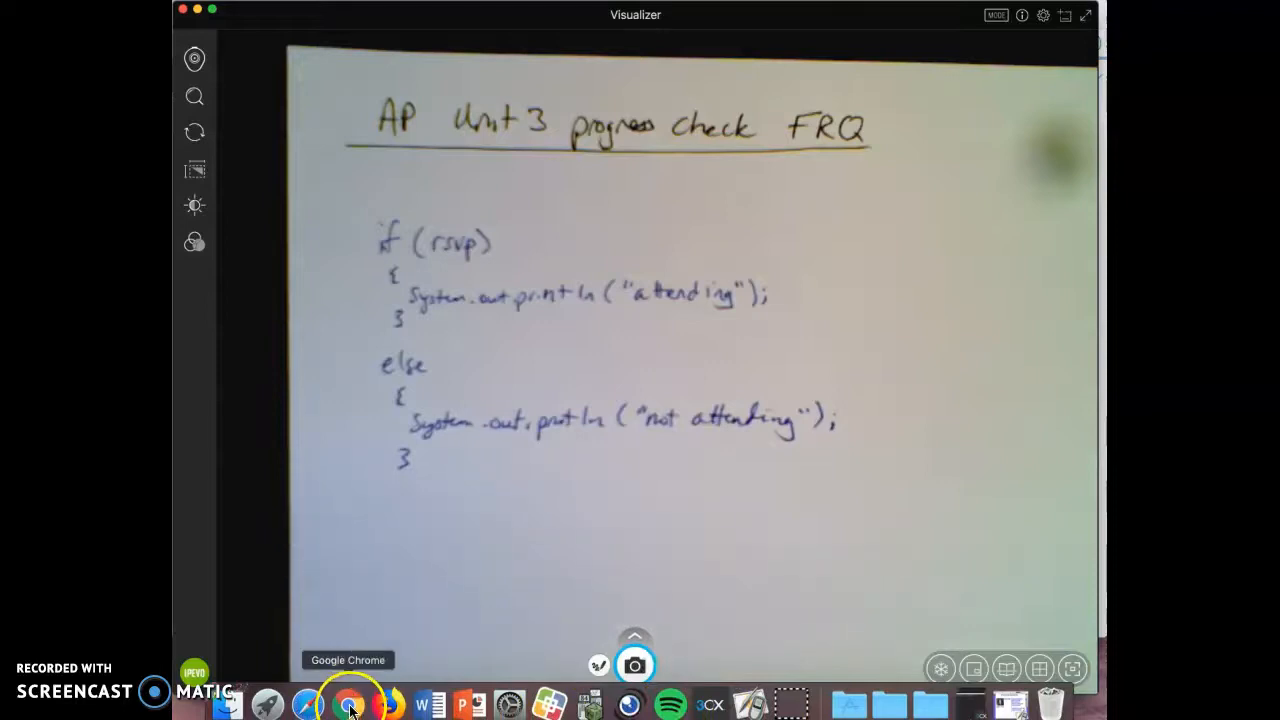
- Return to the AP Classroom FRQ in Chrome and scroll to the part (c) dinner-selection prompt
{"action": "left_click", "coordinate": [348, 704]}
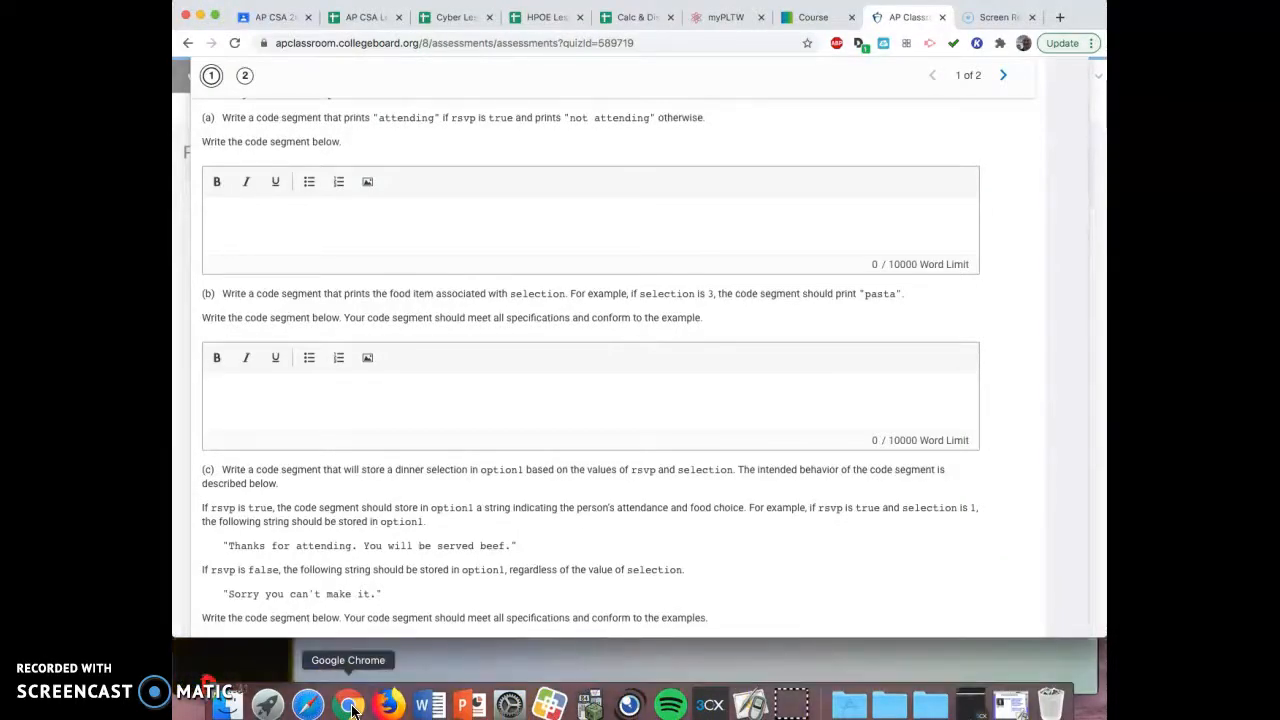
{"action": "scroll", "scroll_direction": "down", "scroll_amount": 3}
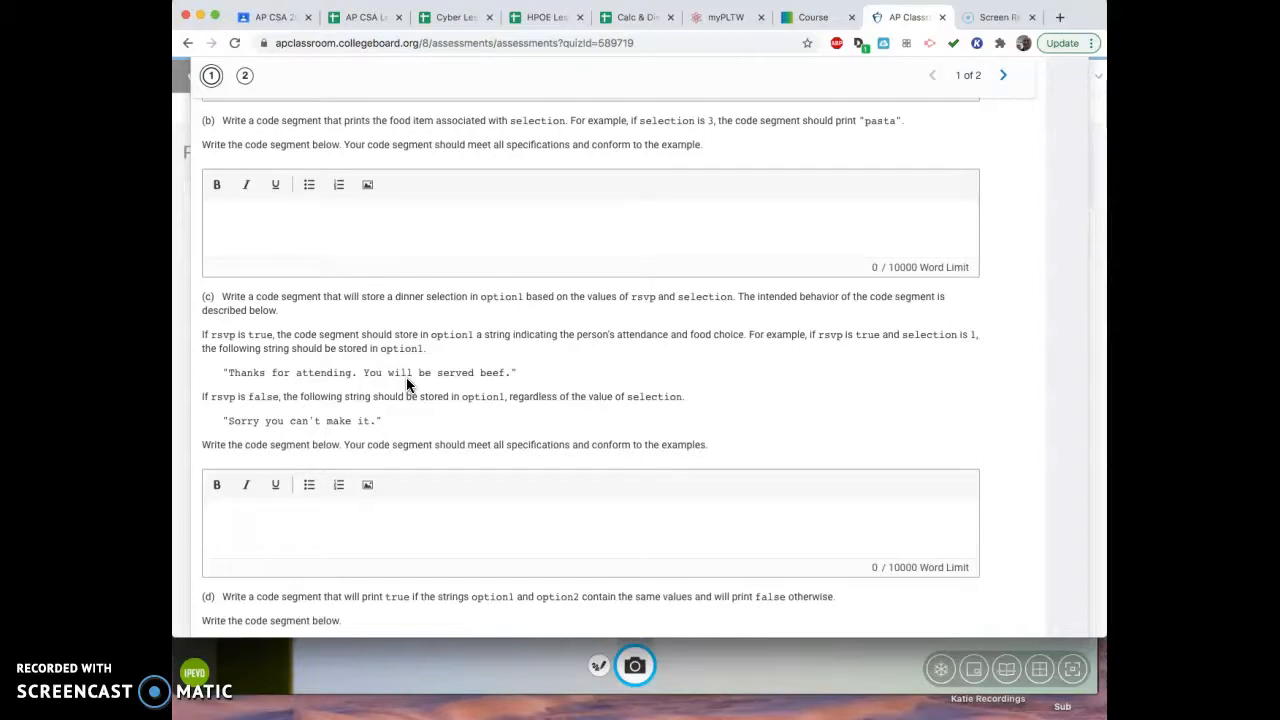
{"action": "mouse_move", "coordinate": [500, 616]}
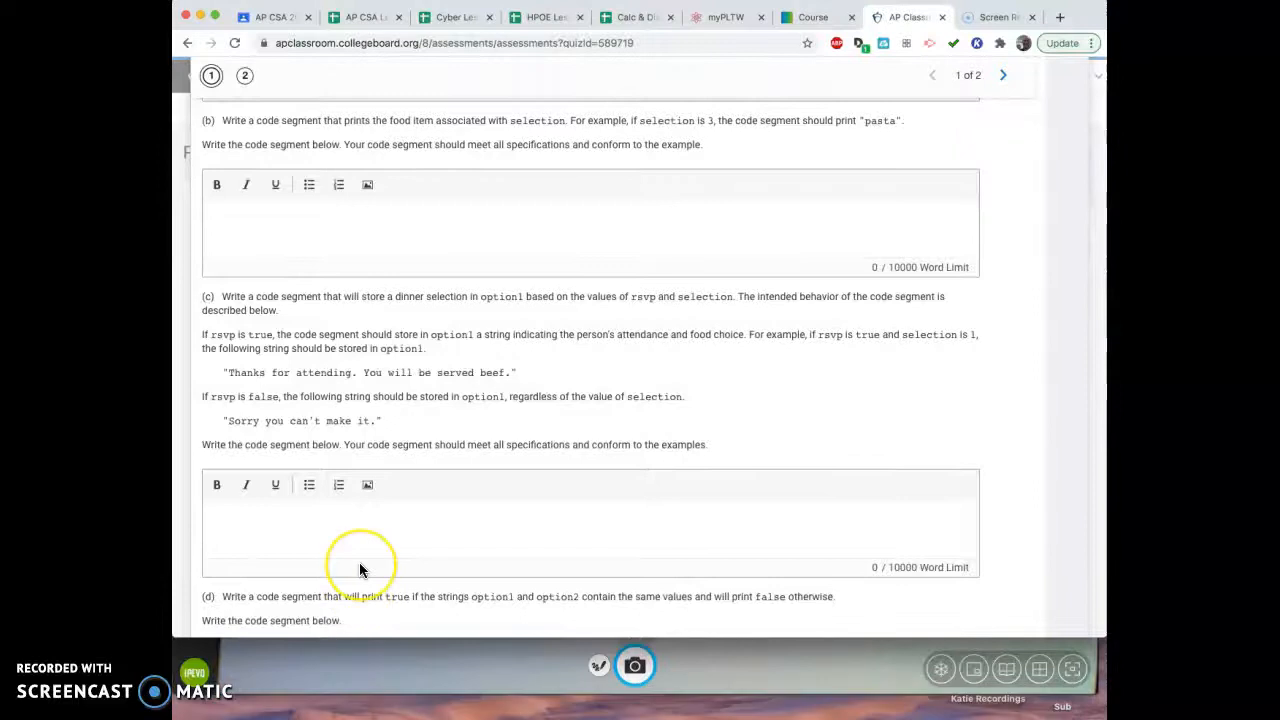
{"action": "scroll", "scroll_direction": "up", "scroll_amount": 3}
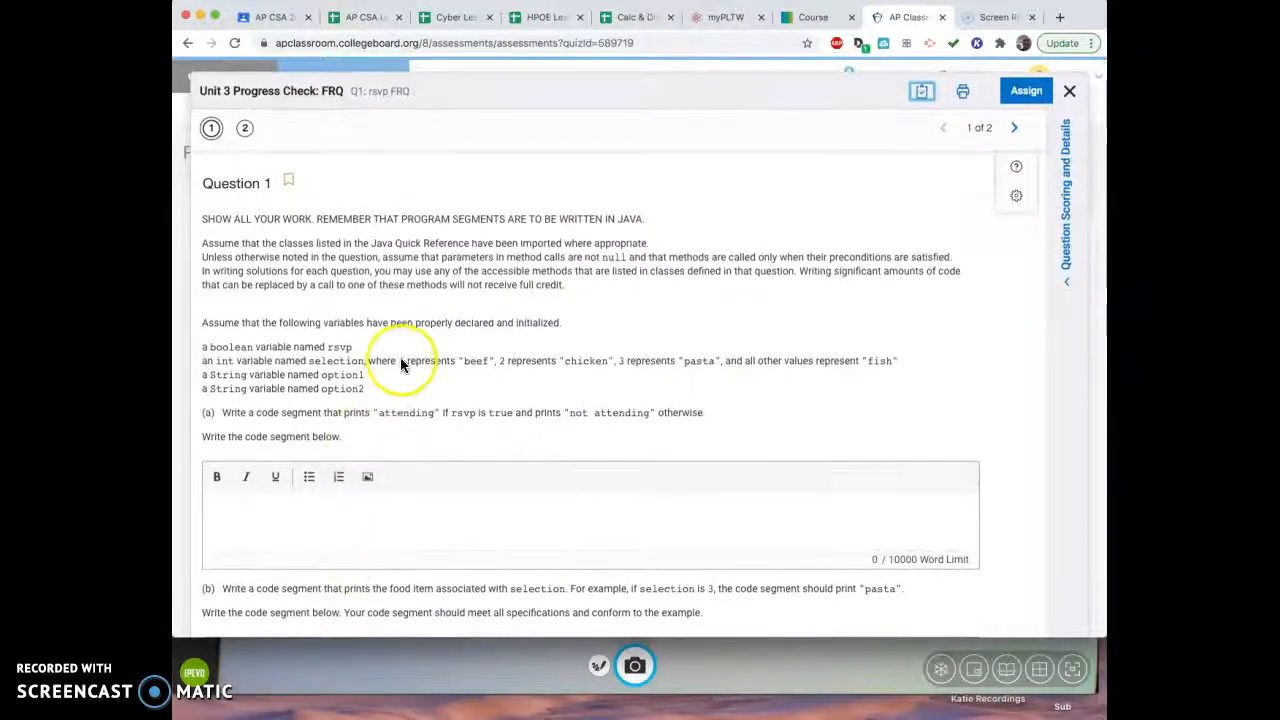
{"action": "mouse_move", "coordinate": [660, 374]}
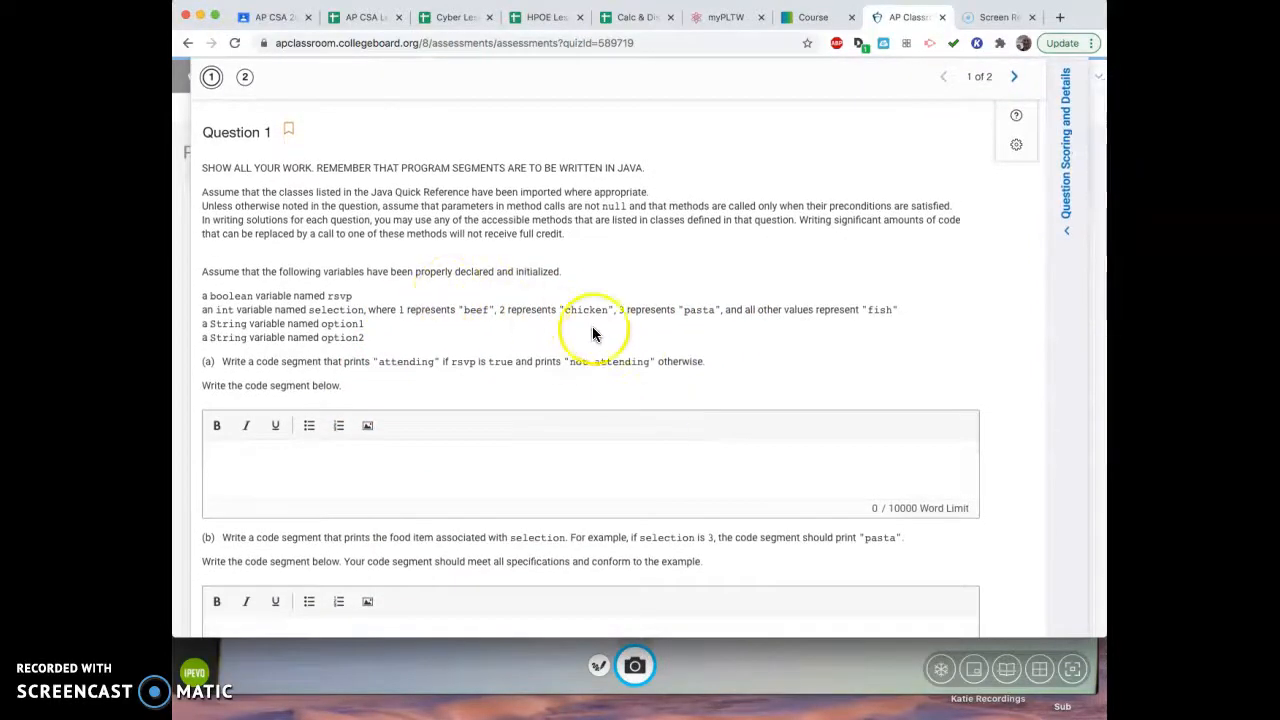
{"action": "mouse_move", "coordinate": [388, 340]}
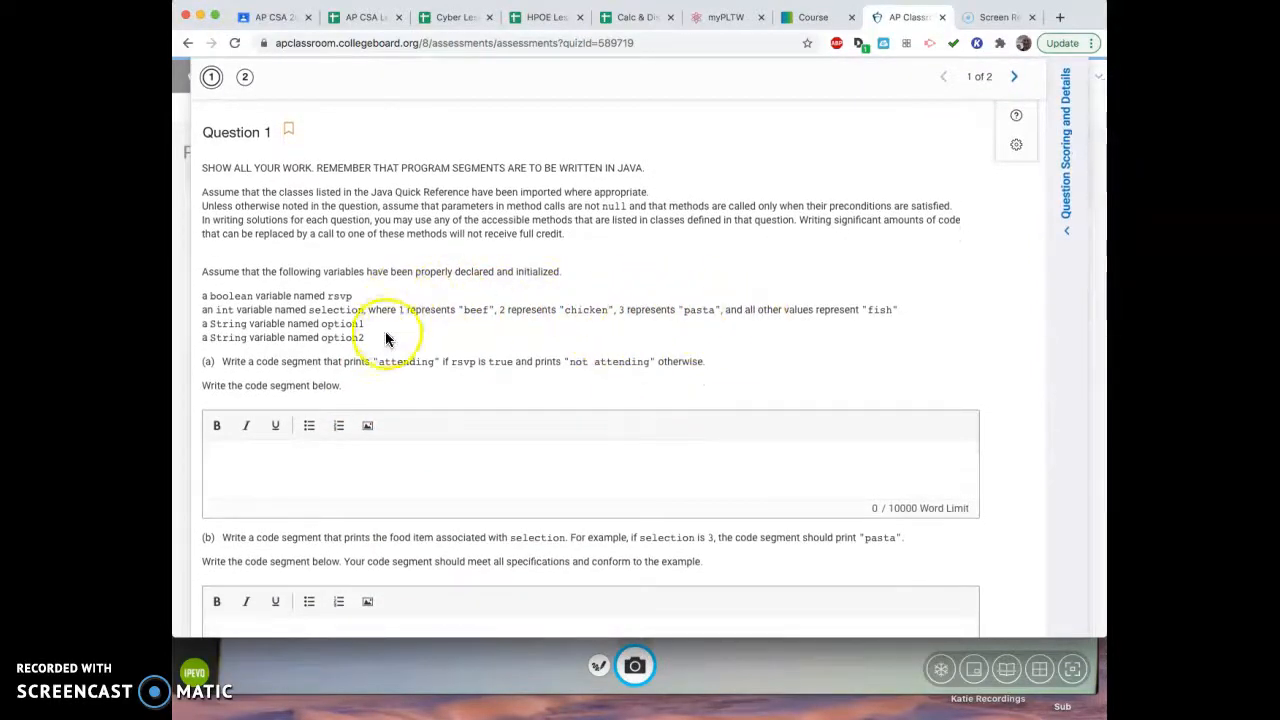
{"action": "scroll", "scroll_direction": "down", "scroll_amount": 3}
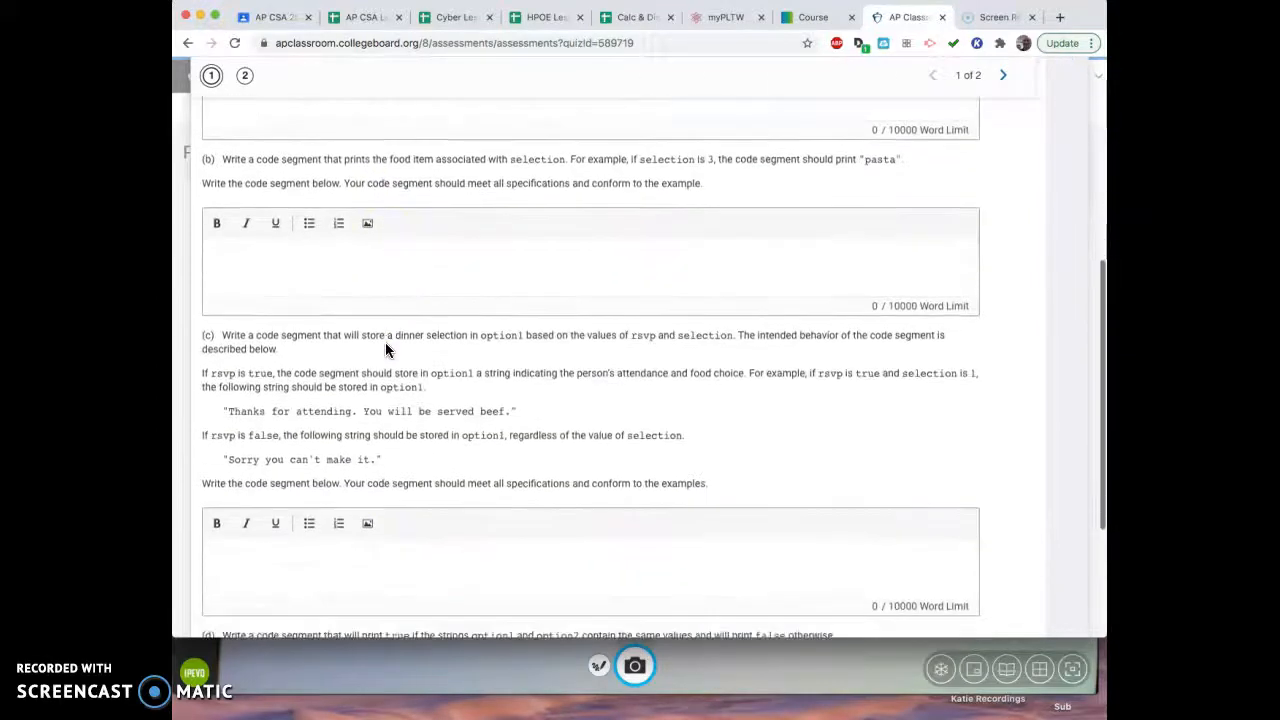
{"action": "mouse_move", "coordinate": [736, 236]}
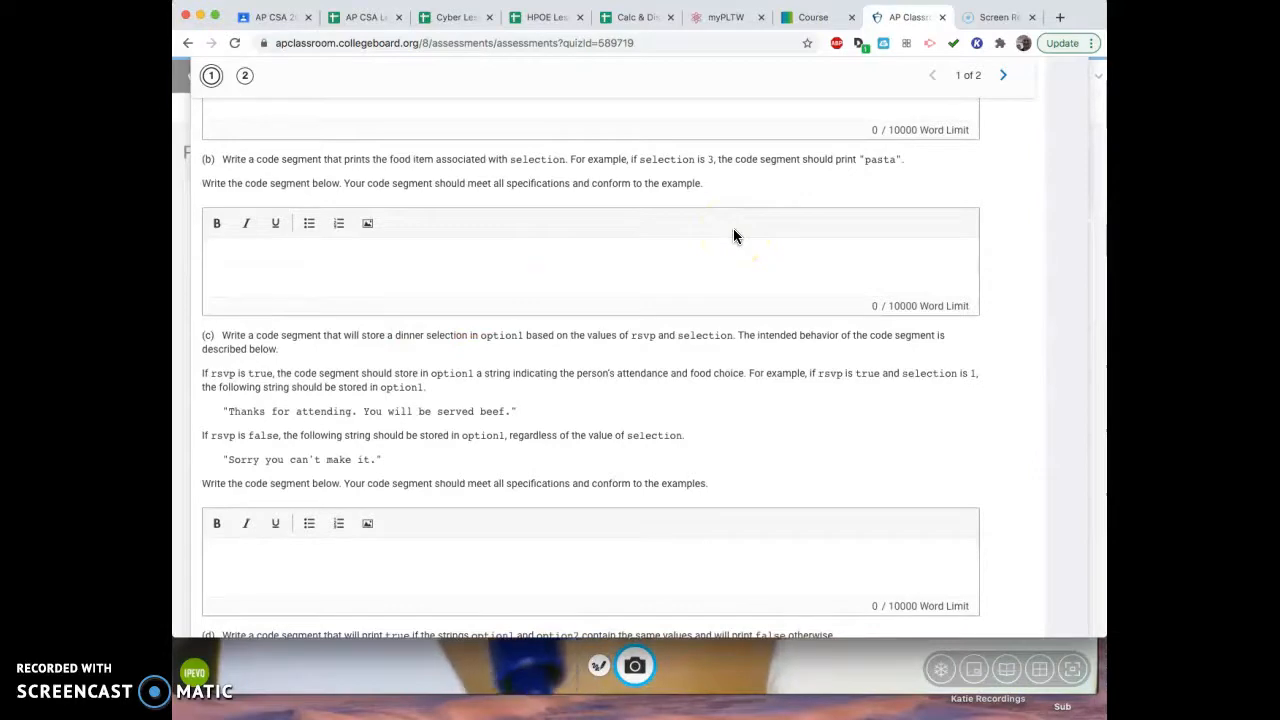
{"action": "mouse_move", "coordinate": [736, 236]}
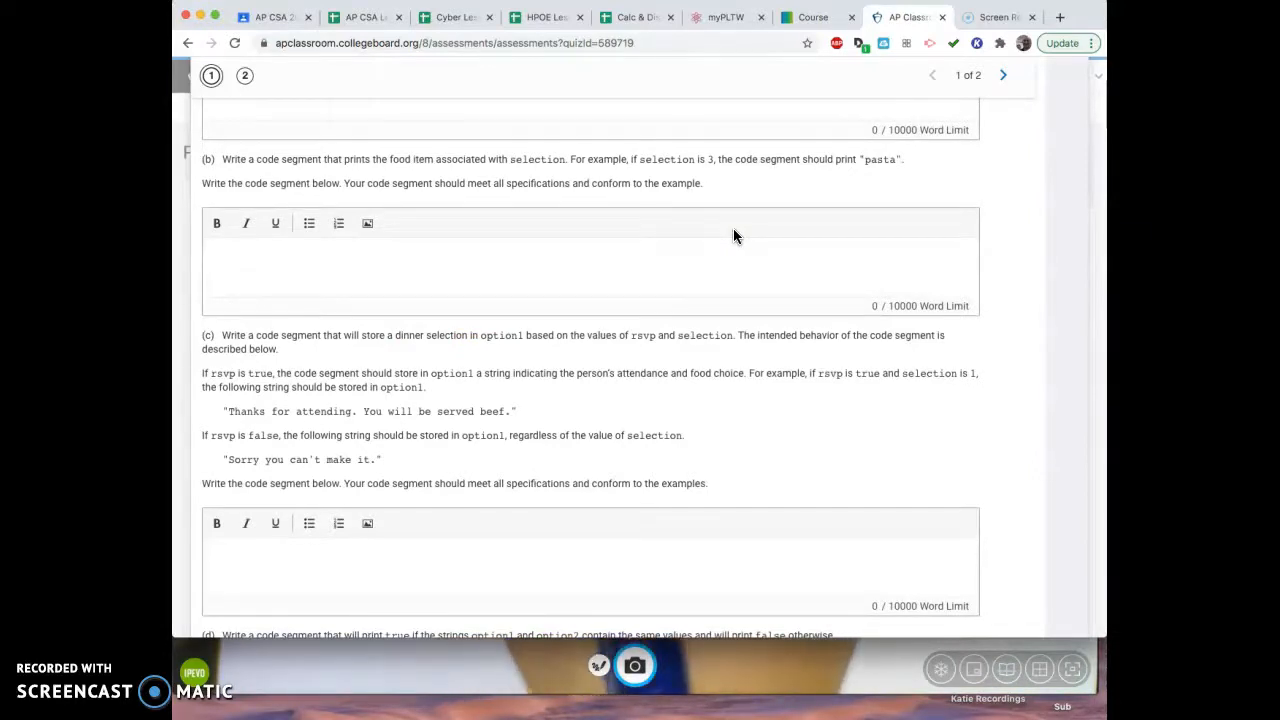
{"action": "mouse_move", "coordinate": [784, 494]}
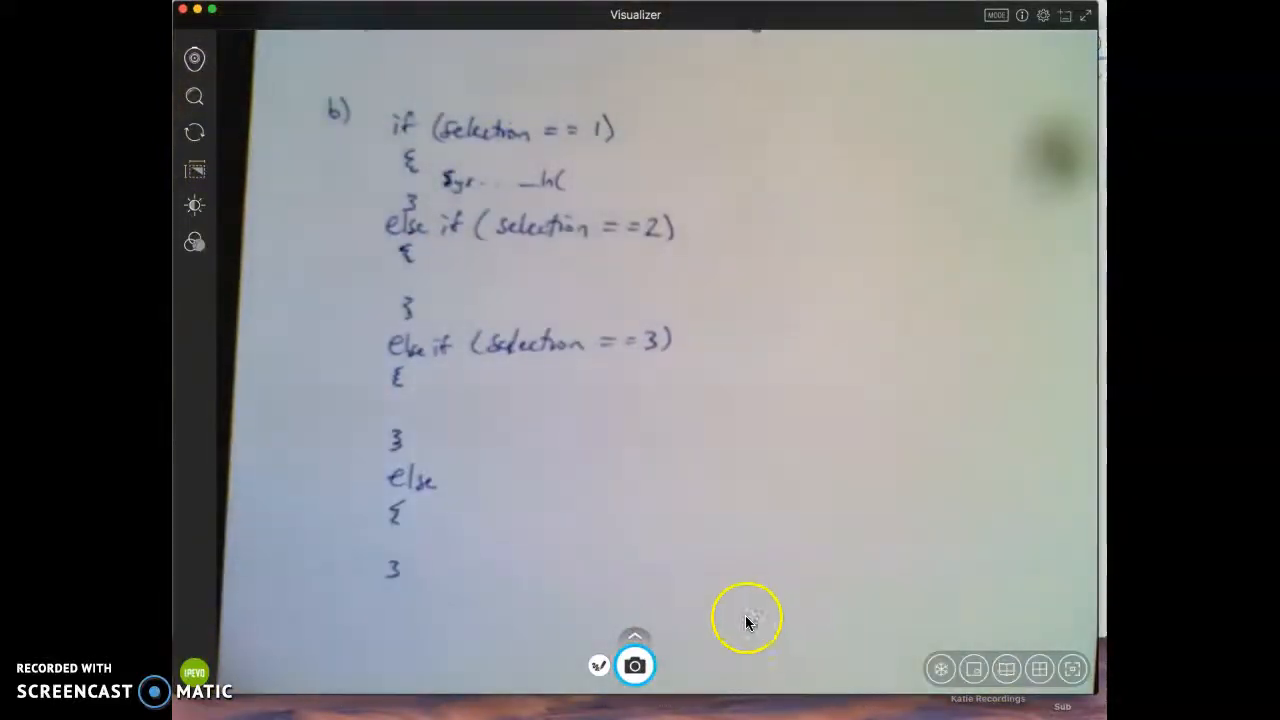
- Show the handwritten part (b) if / else if chain for selection 1, 2, 3 with an else branch
{"action": "left_click", "coordinate": [1072, 668]}
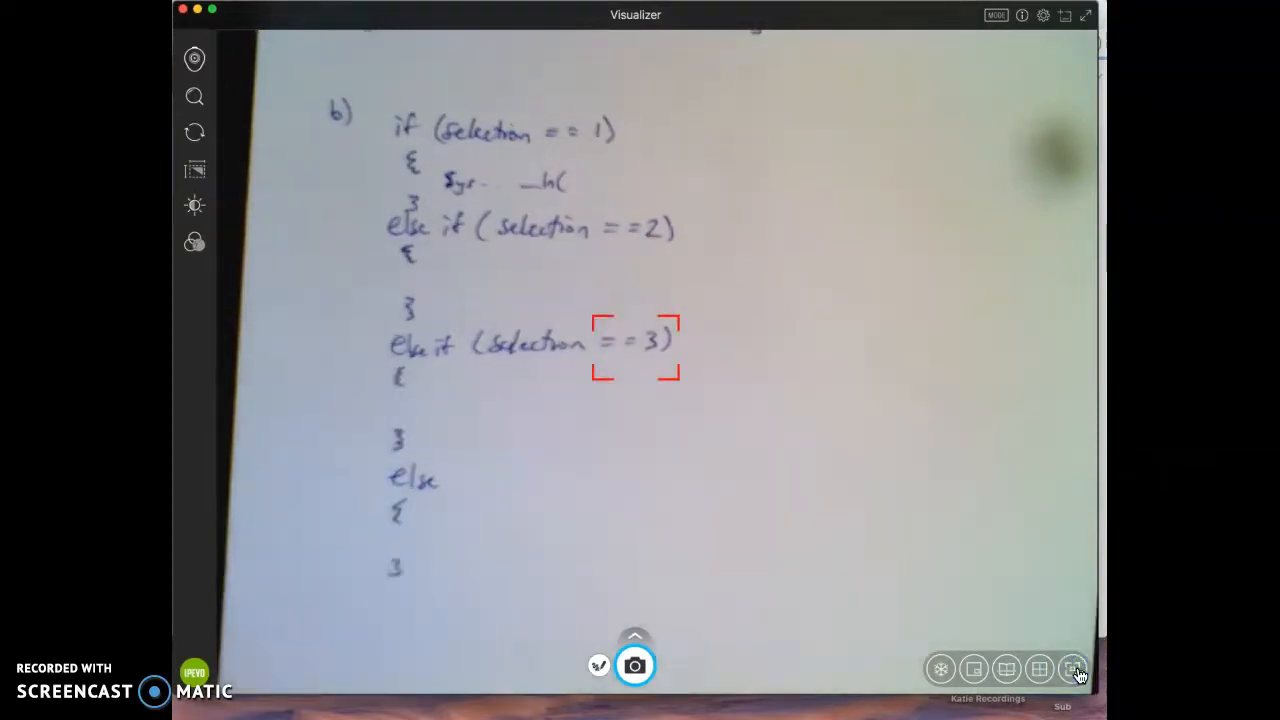